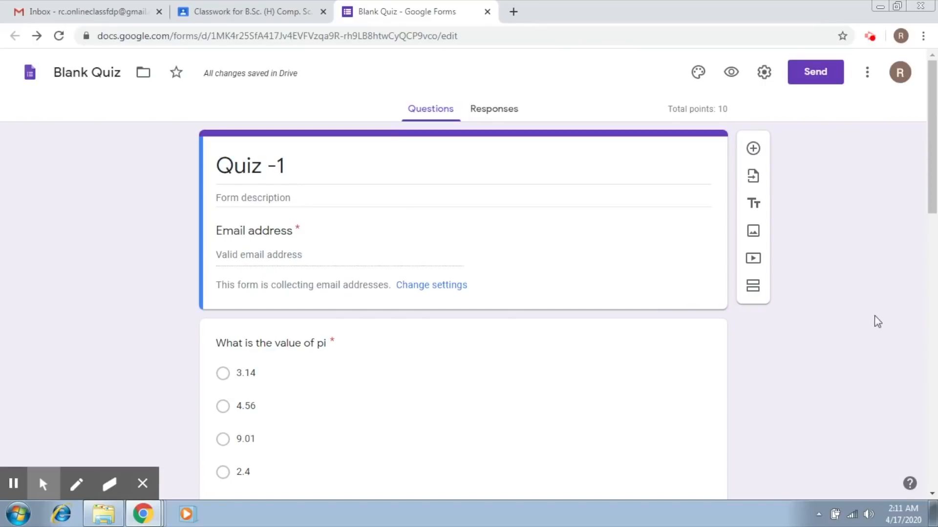
Review the form's settings and quiz grading options, then close them unchanged
scroll("down", 3)
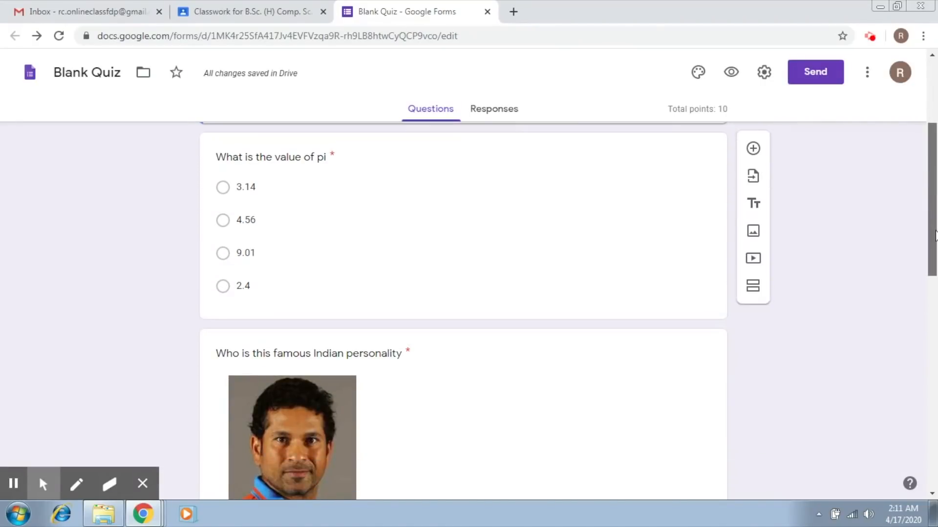
scroll("down", 3)
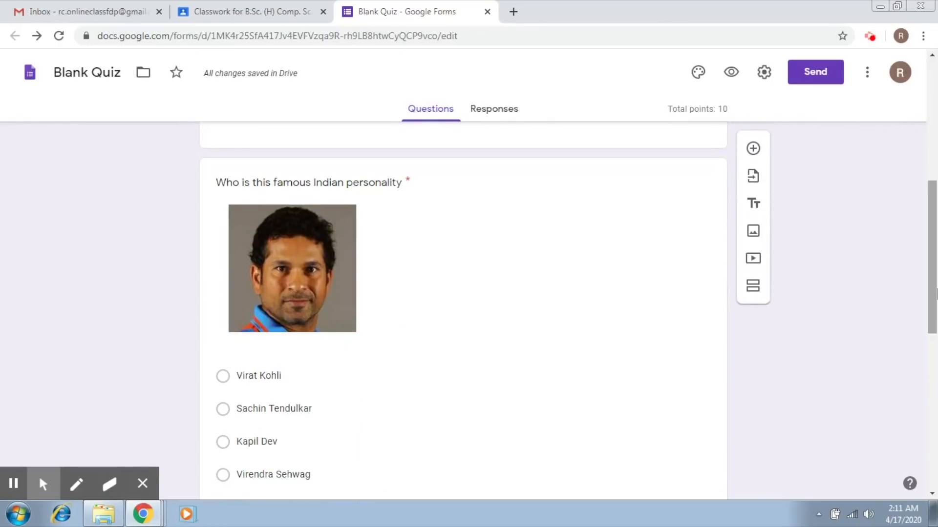
scroll("up", 3)
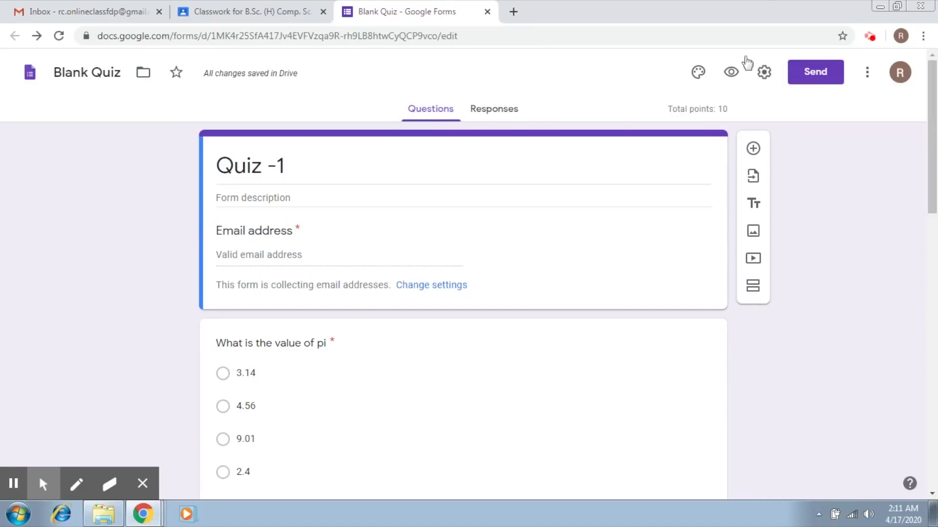
left_click(764, 72)
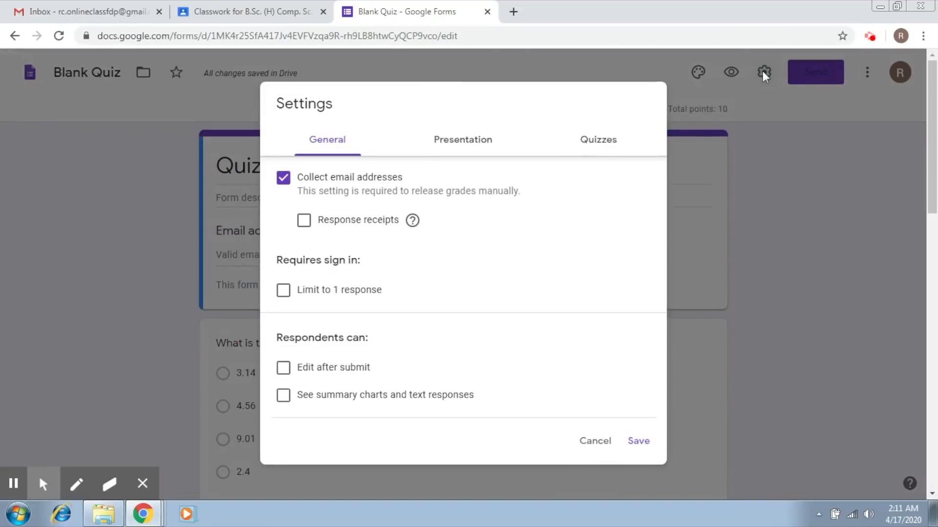
left_click(598, 140)
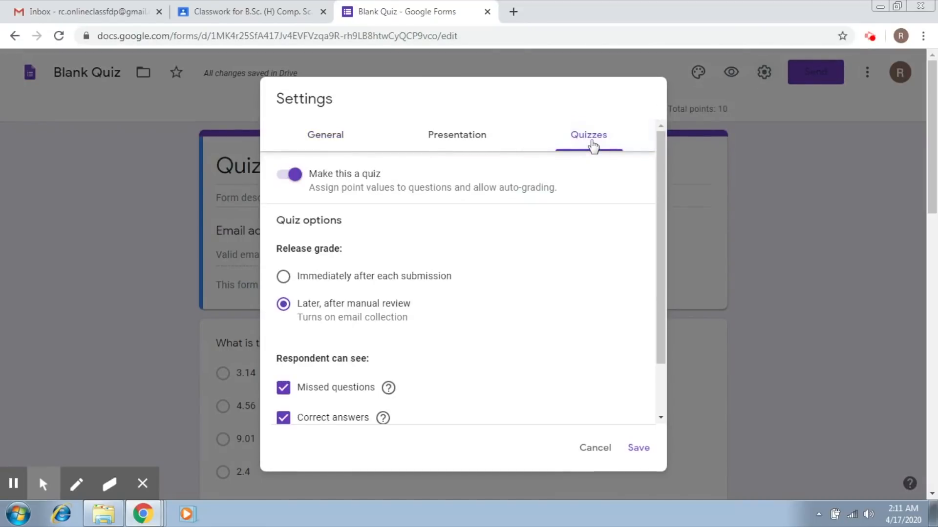
mouse_move(305, 311)
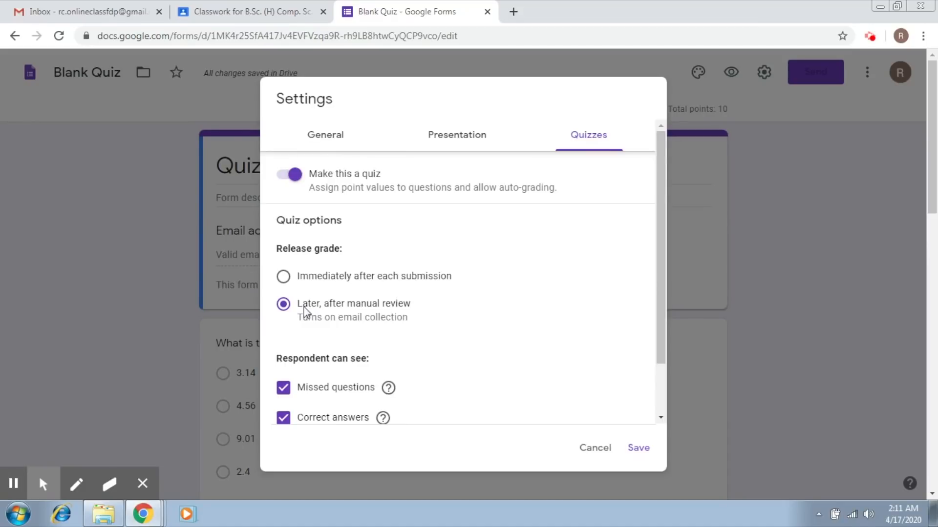
left_click(638, 447)
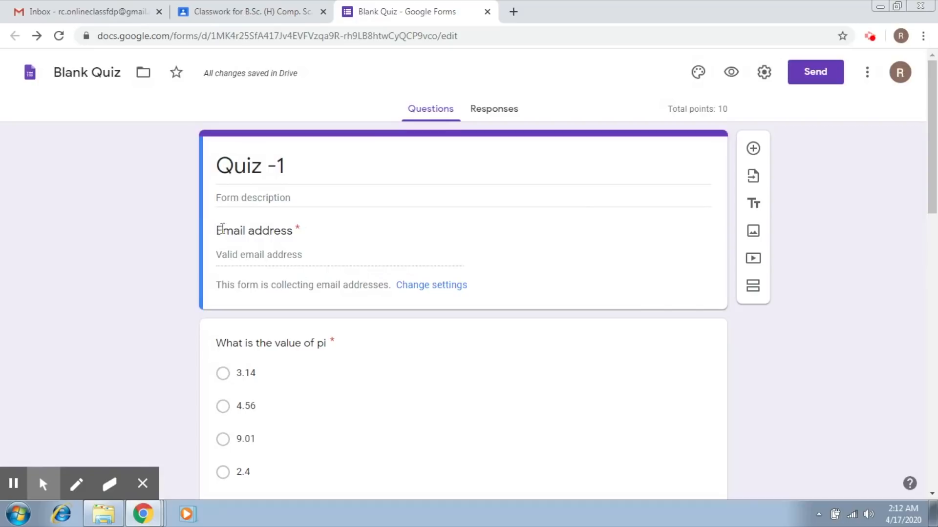
Add a required short-answer 'Name' question right after the email address field
double_click(254, 230)
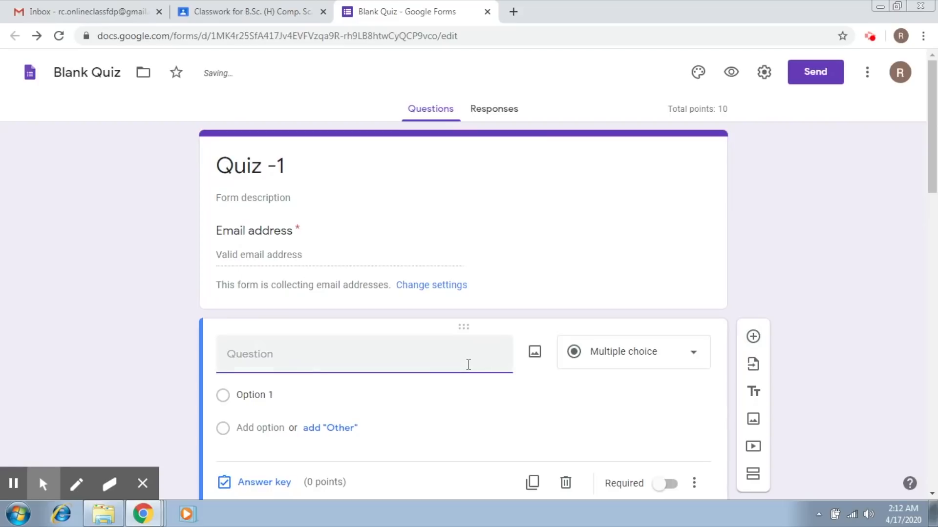
type("Name")
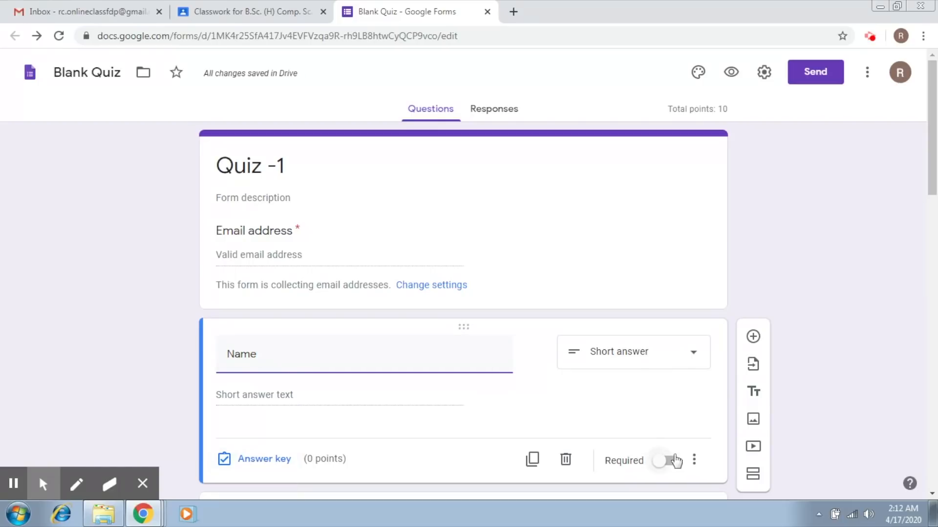
left_click(666, 460)
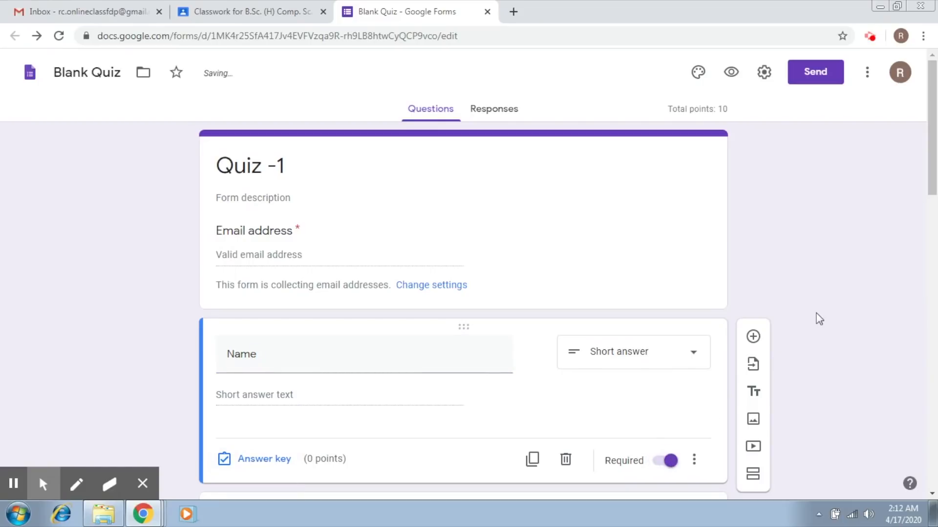
scroll("down", 3)
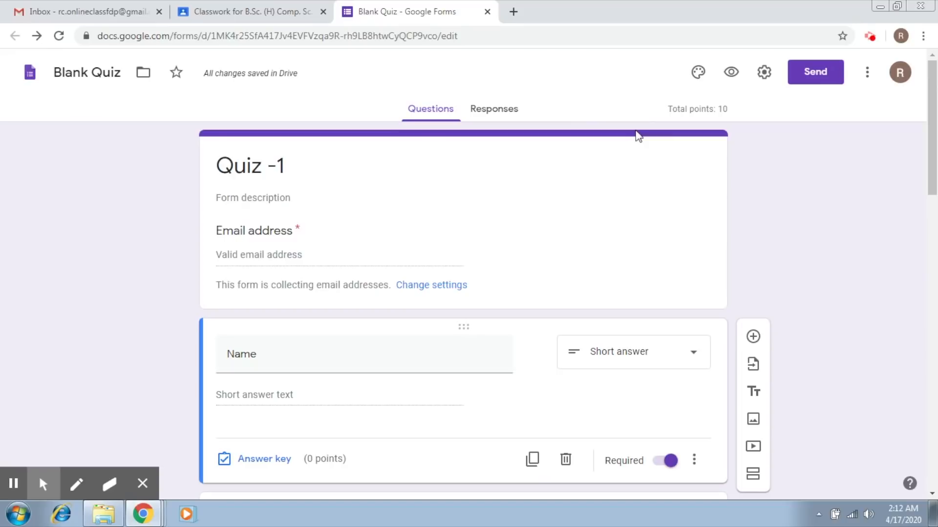
mouse_move(731, 71)
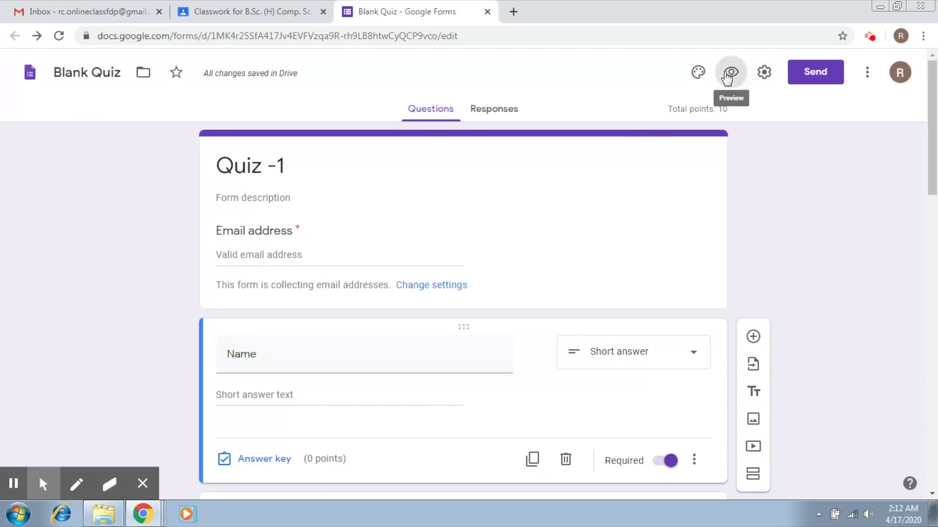
Preview Quiz -1 as respondents see it, then return to editing
left_click(730, 71)
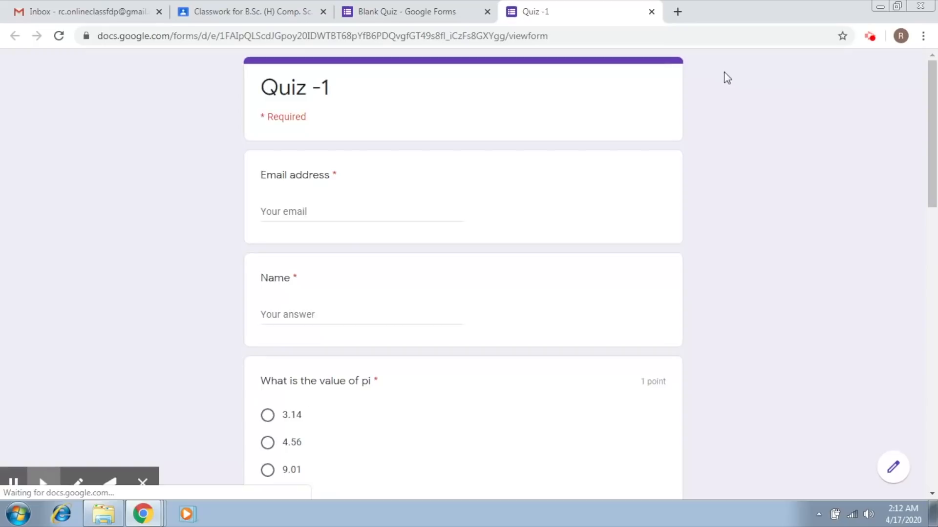
scroll("down", 3)
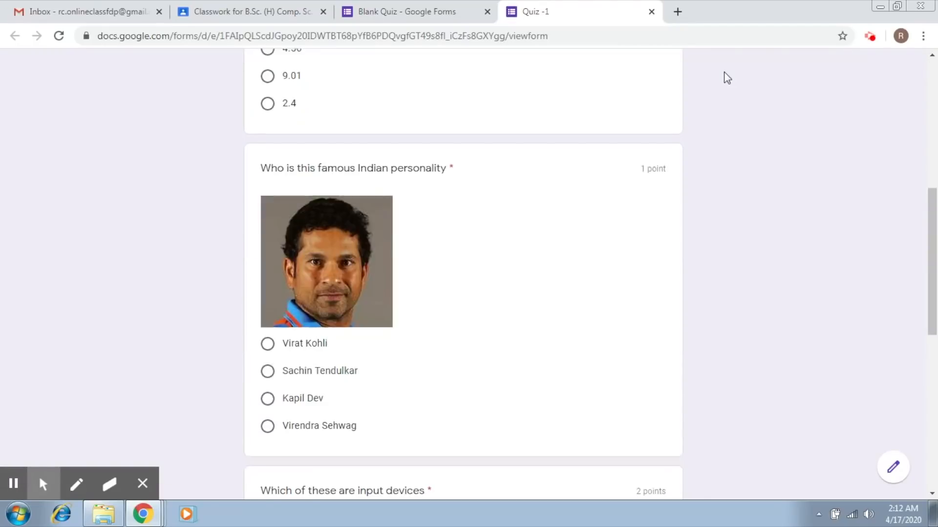
scroll("up", 3)
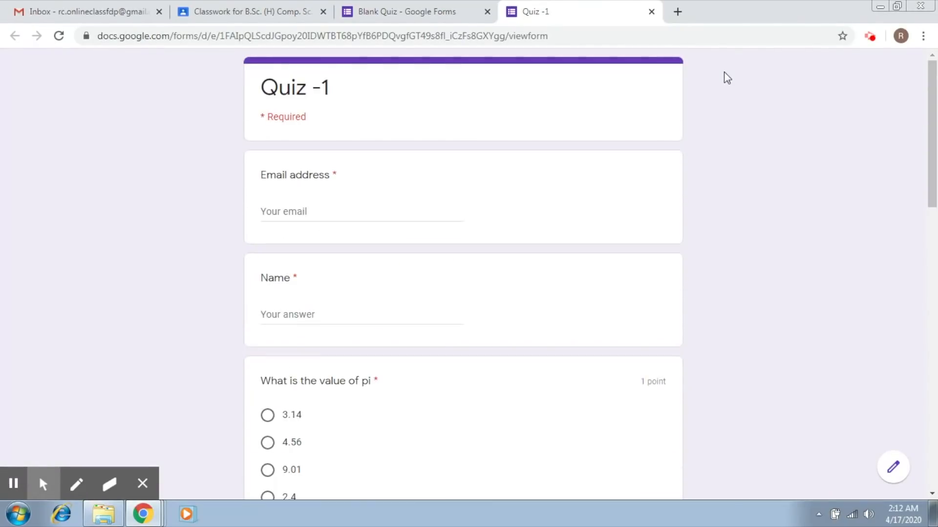
left_click(652, 12)
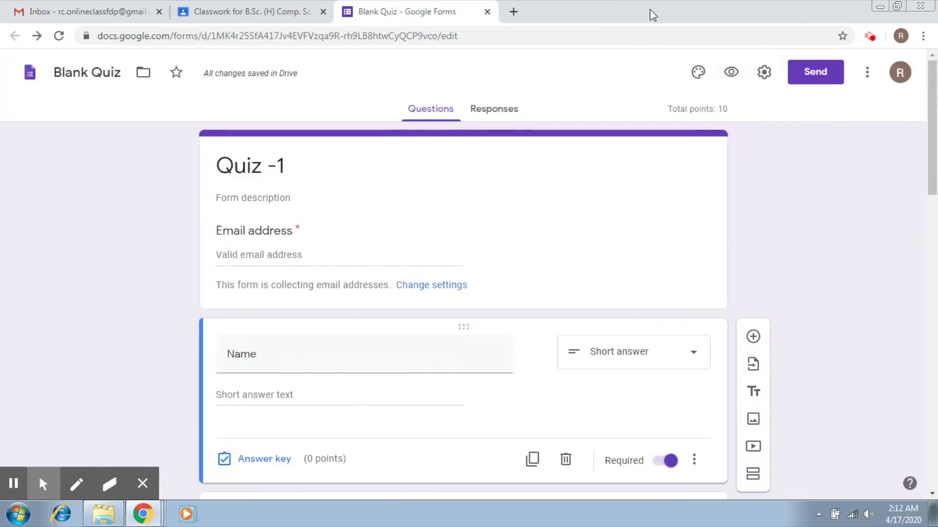
mouse_move(481, 99)
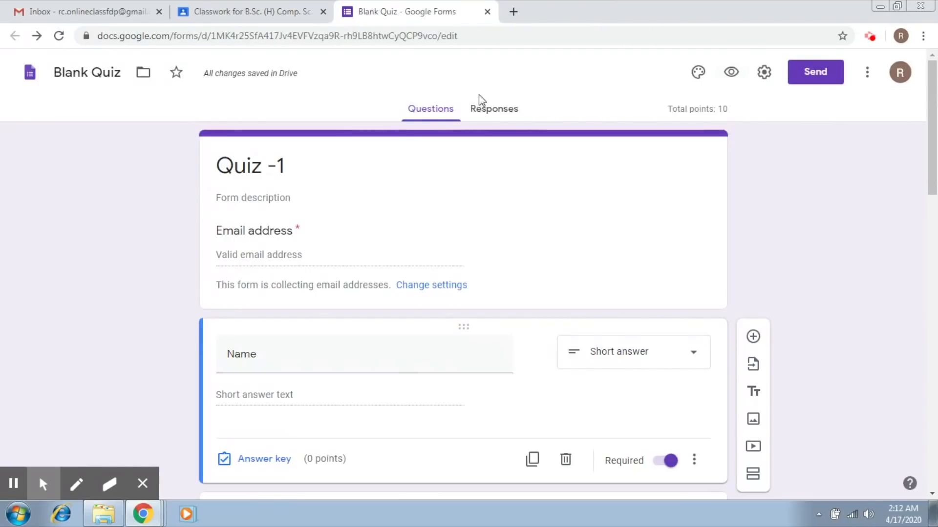
mouse_move(251, 12)
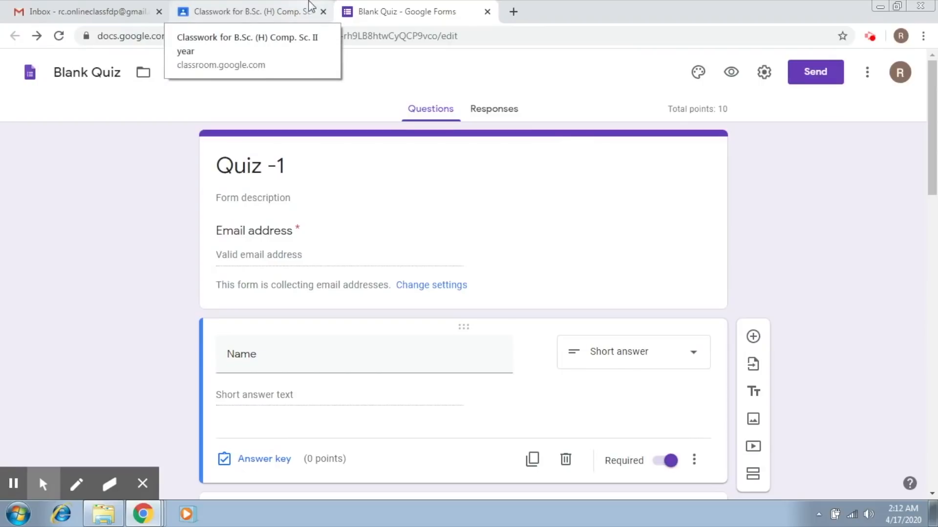
In the Classroom Quiz - 1 assignment, set Points to 10 and bring up the Due settings
left_click(246, 11)
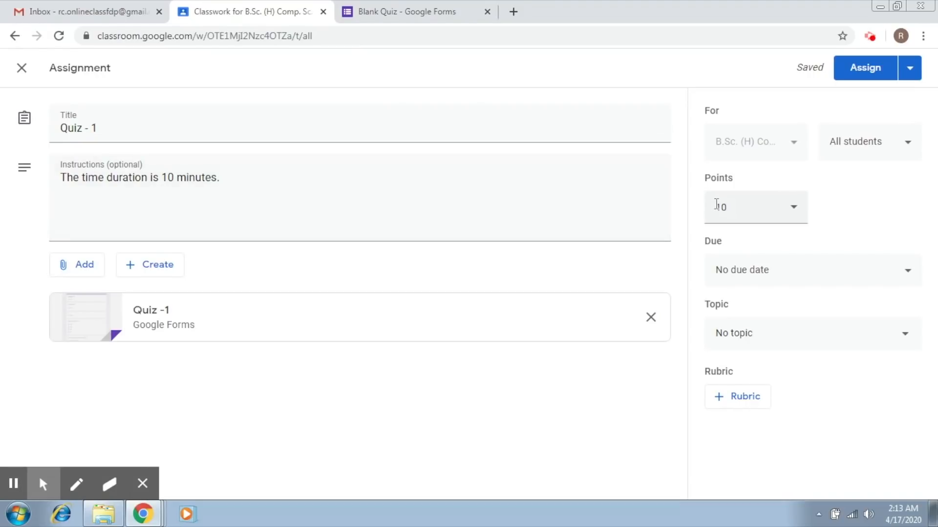
type("10")
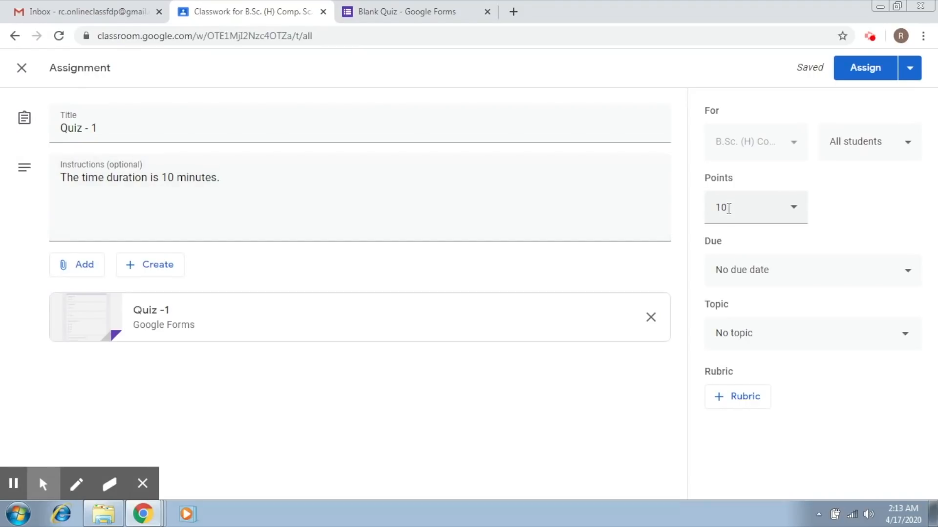
left_click(753, 208)
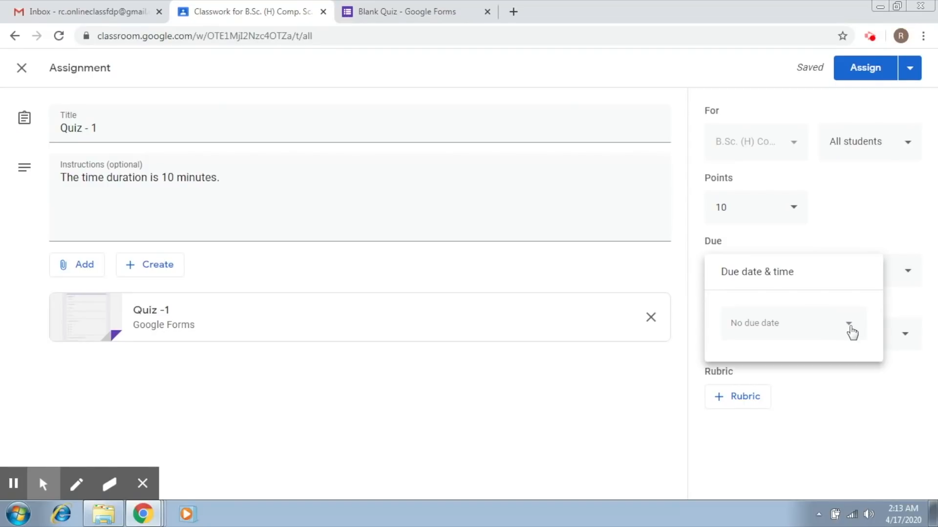
Set the assignment due date to April 17, 2020 at 2:25 AM
left_click(790, 323)
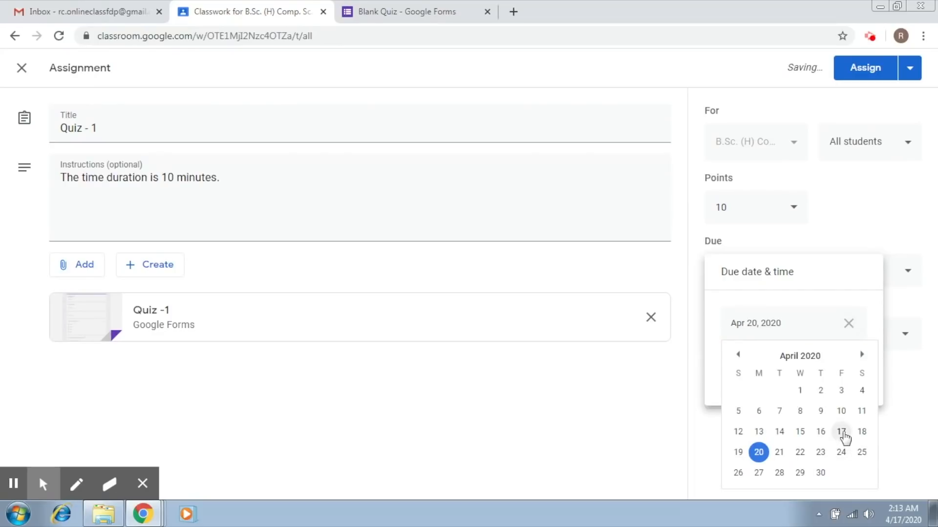
left_click(841, 431)
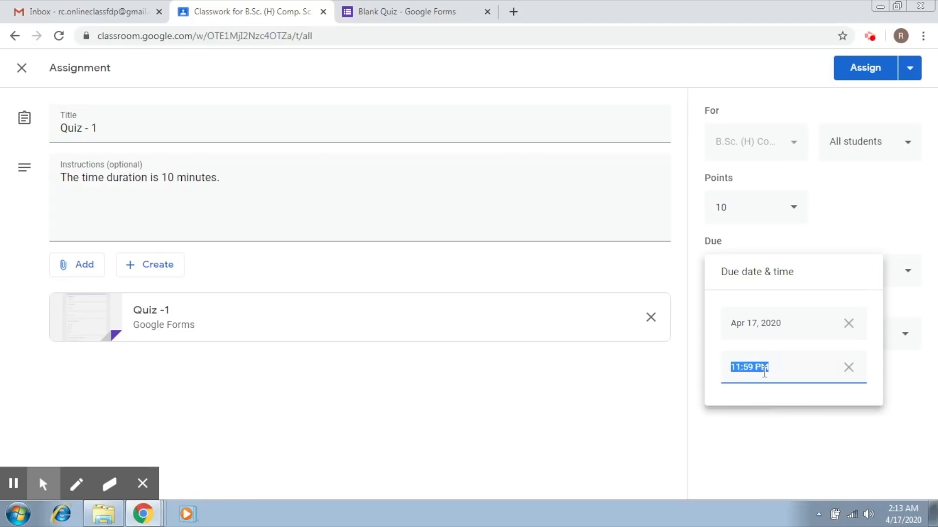
type("2:25")
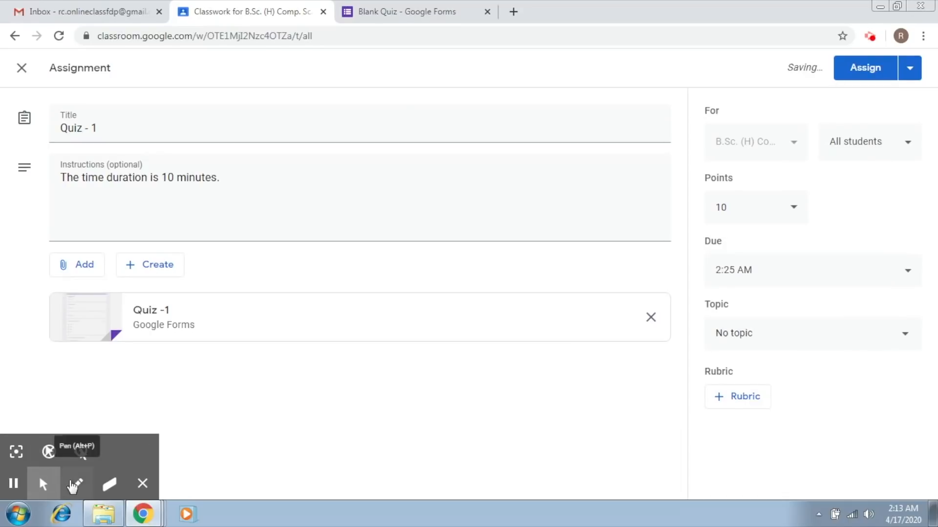
left_click(76, 483)
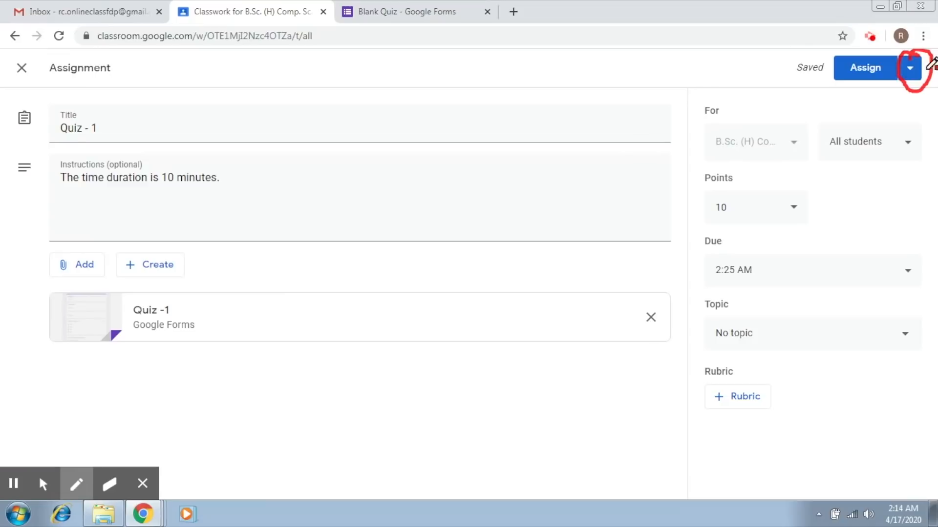
mouse_move(43, 483)
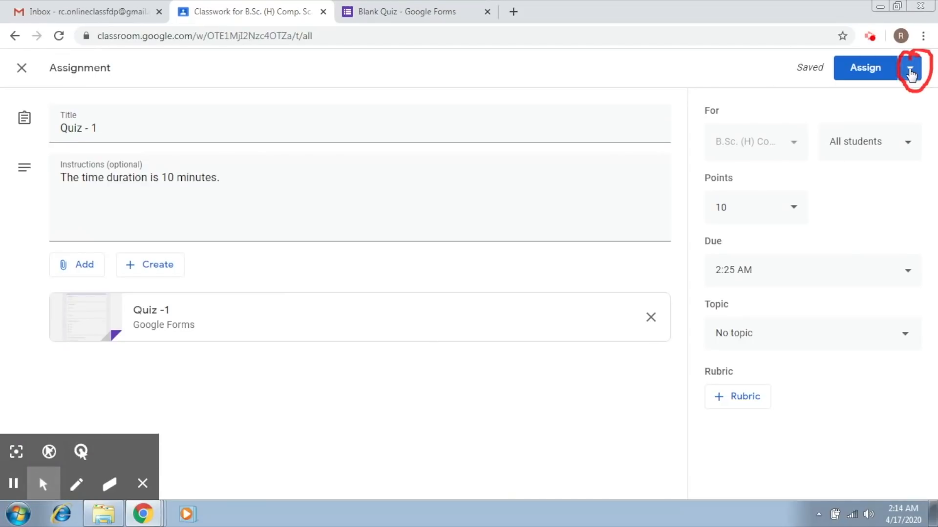
Schedule Quiz - 1 to post on April 17, 2020 at 2:15 AM
left_click(912, 67)
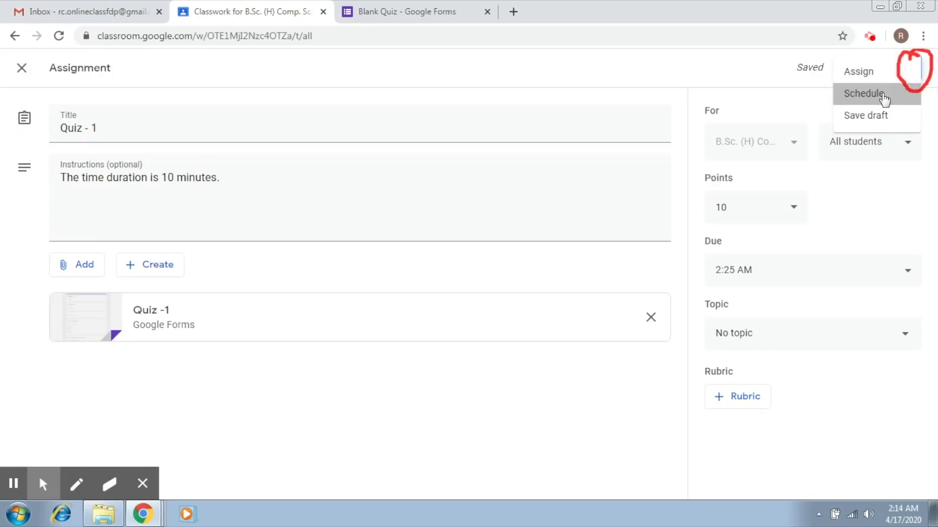
left_click(861, 94)
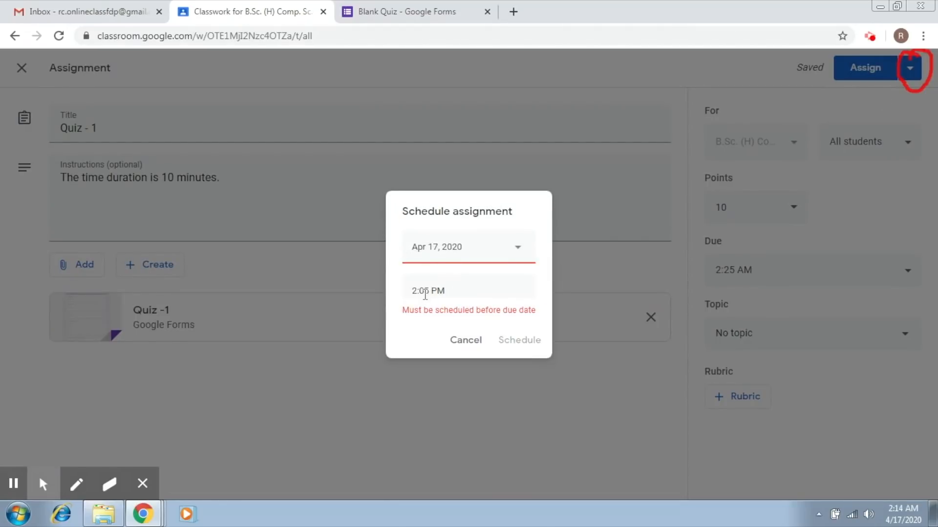
type("2")
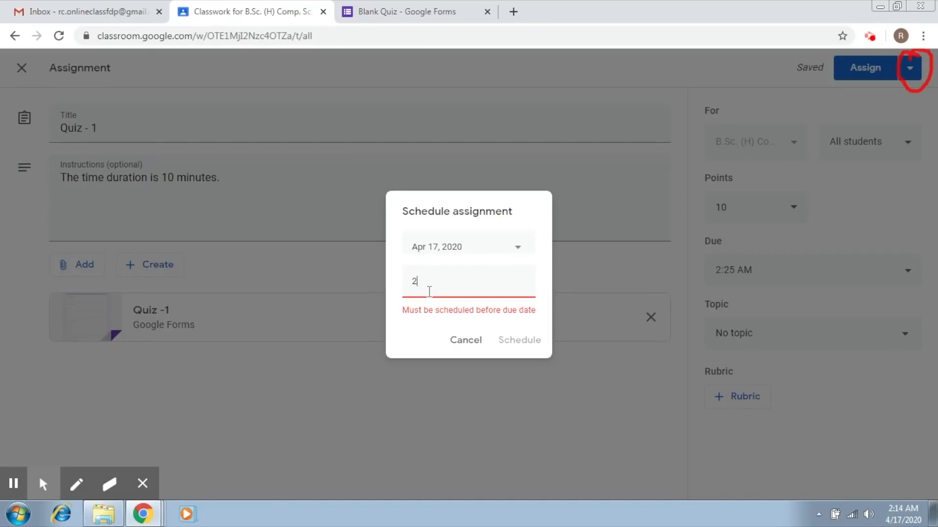
type(":15 AM")
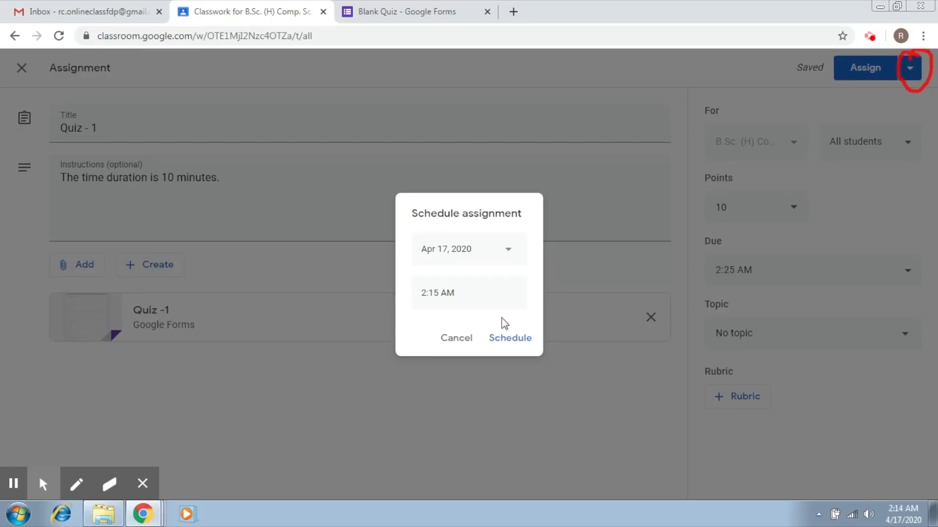
left_click(510, 338)
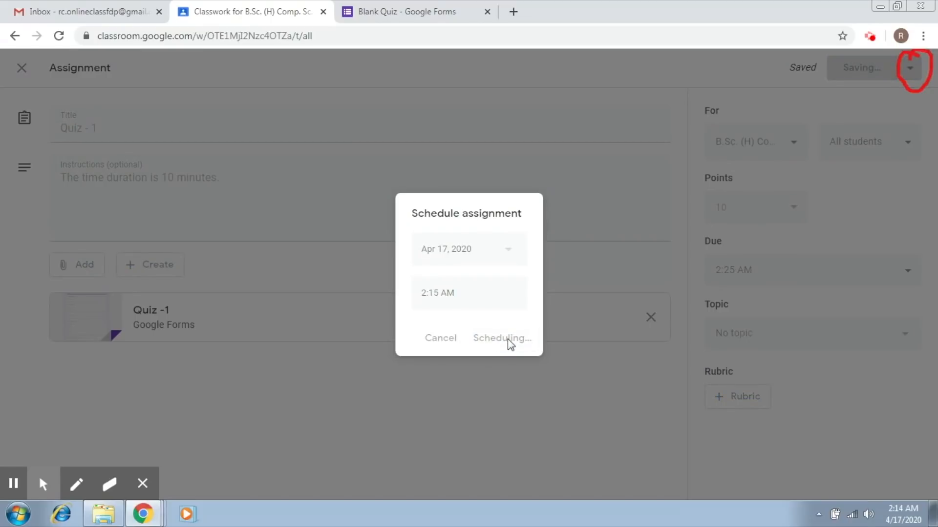
left_click(501, 338)
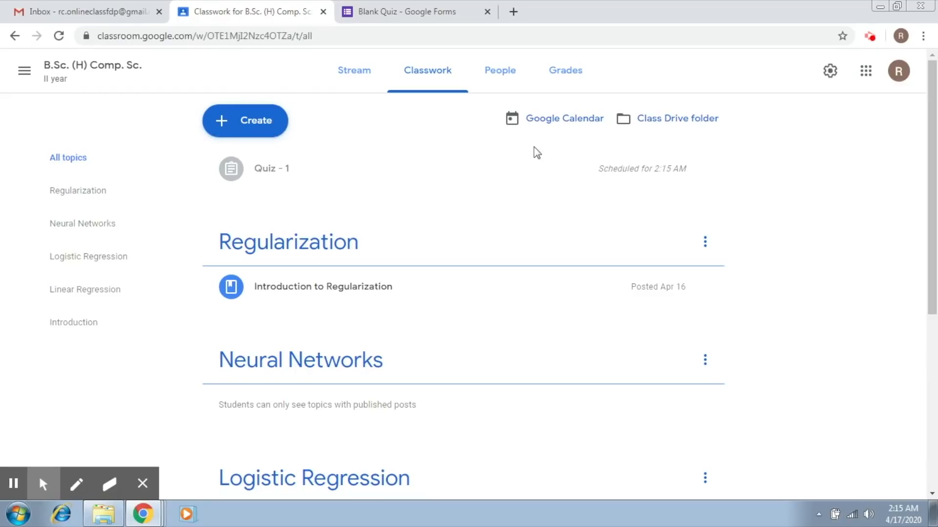
mouse_move(824, 141)
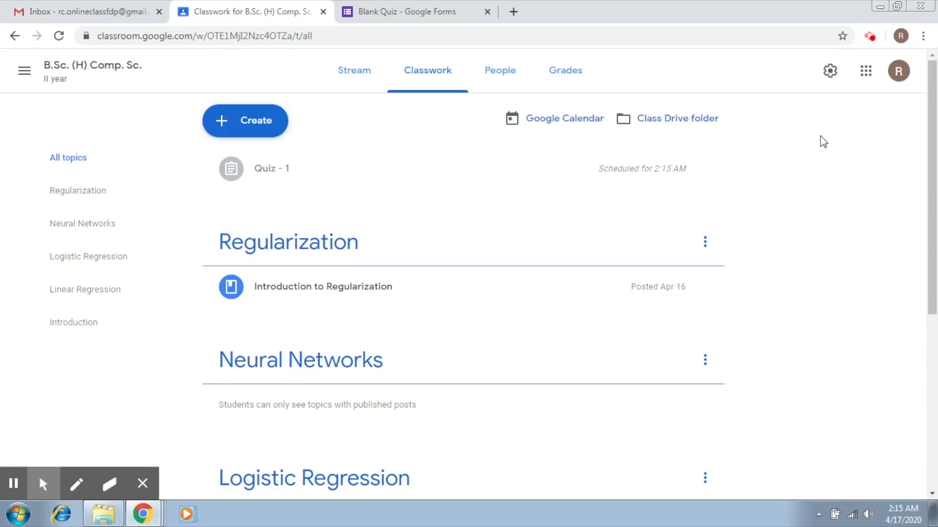